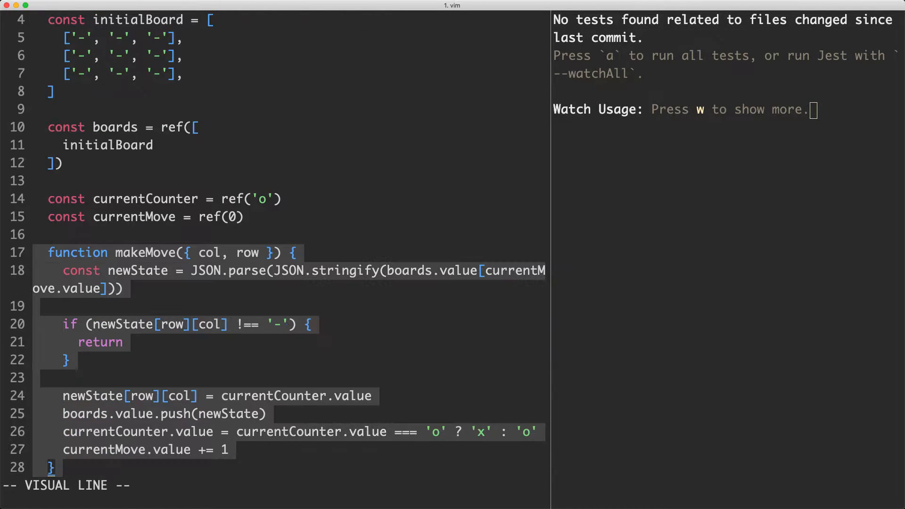
Clear the selections over the makeMove function and its counter-toggling line
key(Escape)
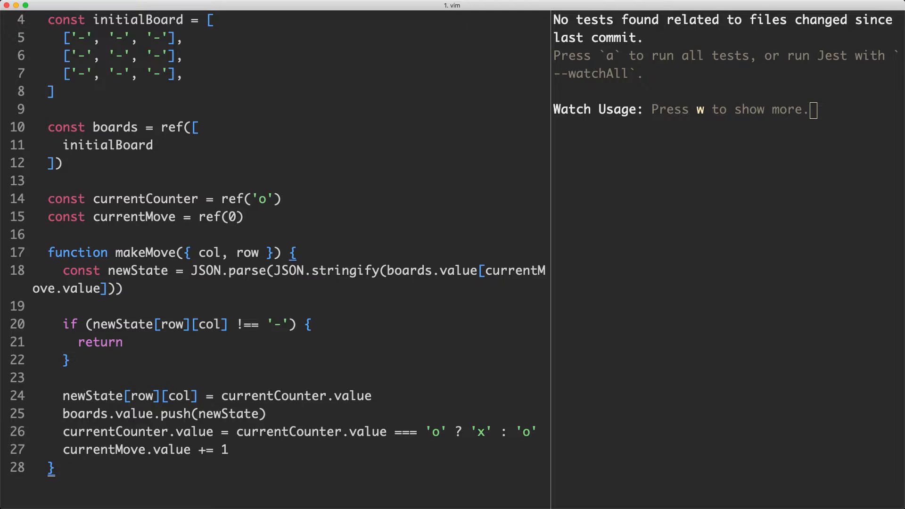
key(V)
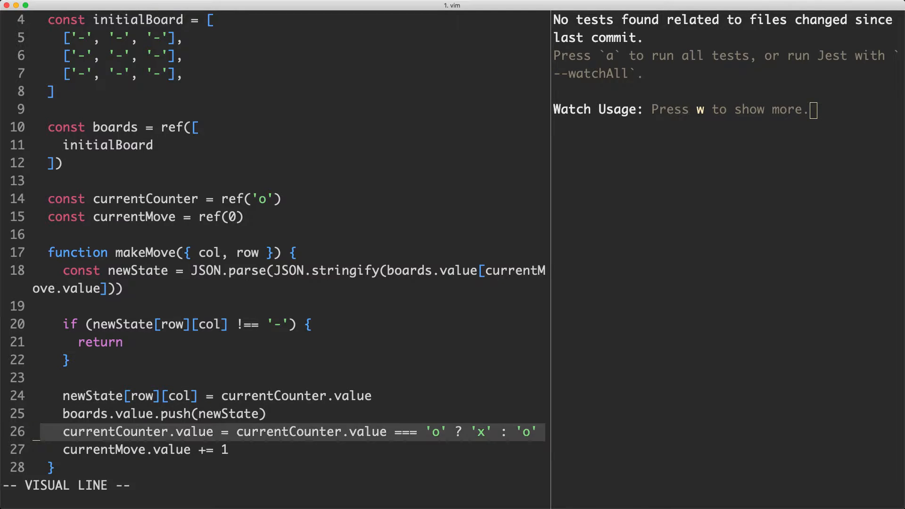
key(Escape)
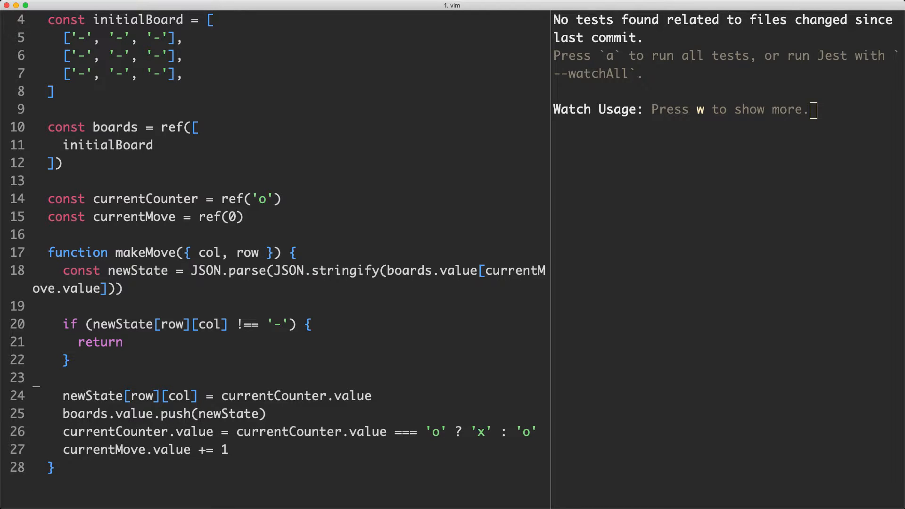
Sketch a pure call: const newGame = makeMove(current, { row, col, counter })
text(c)
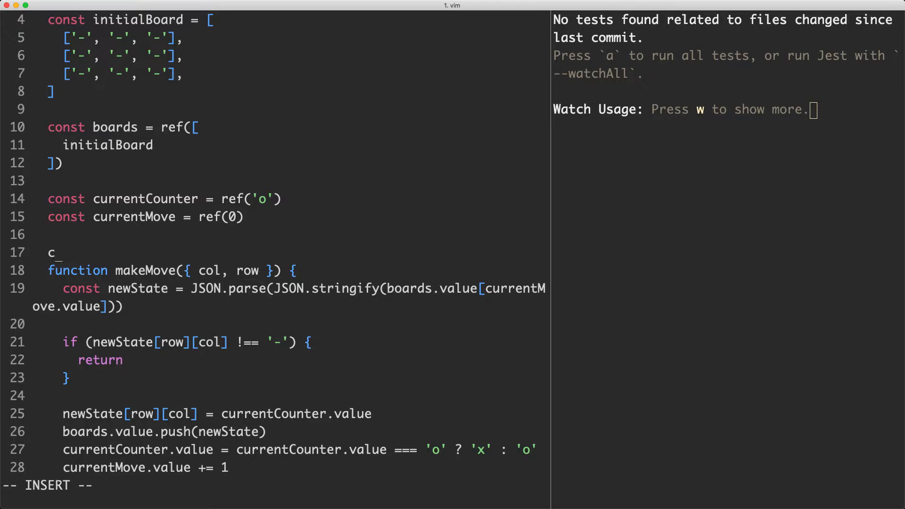
text(onst new)
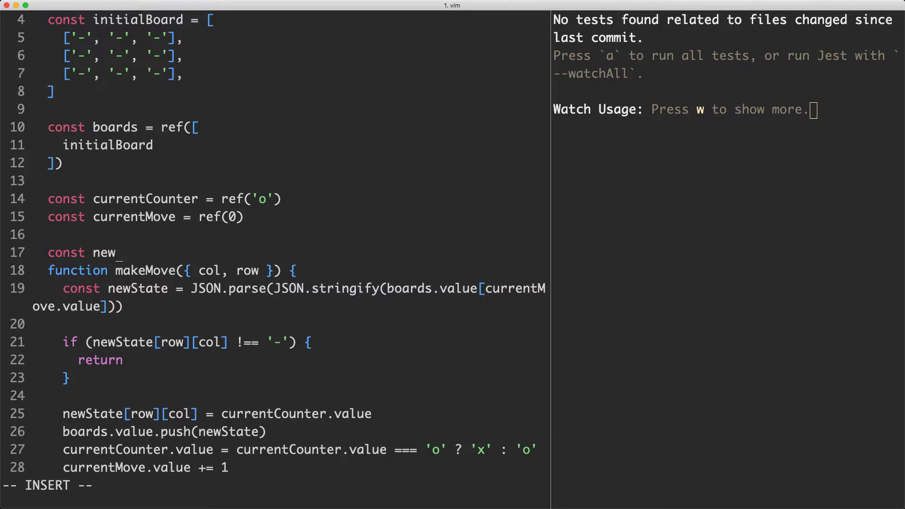
text(Game = makeMove(cu)
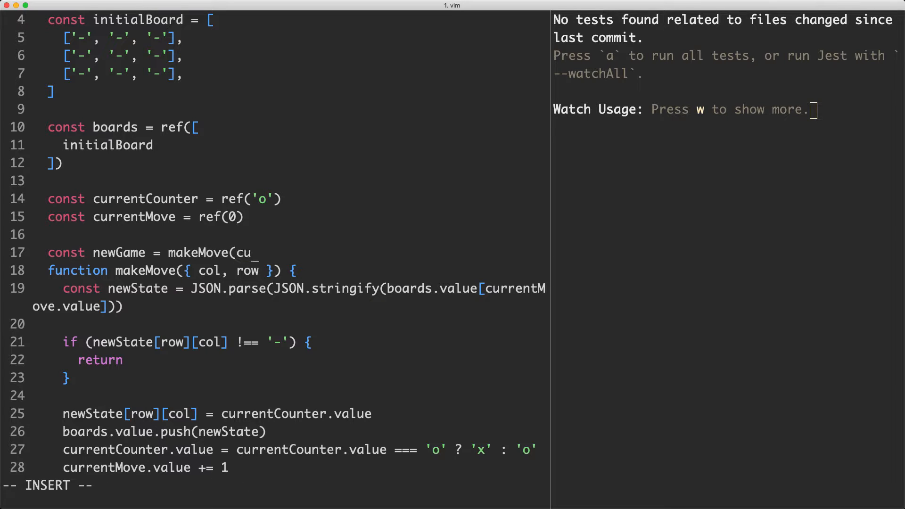
text(rrent, { row, c)
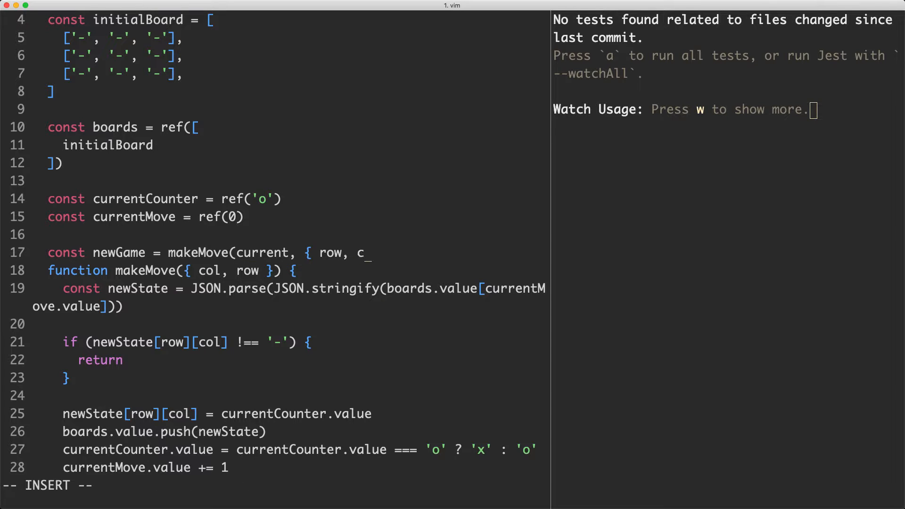
text(ol, counter }))
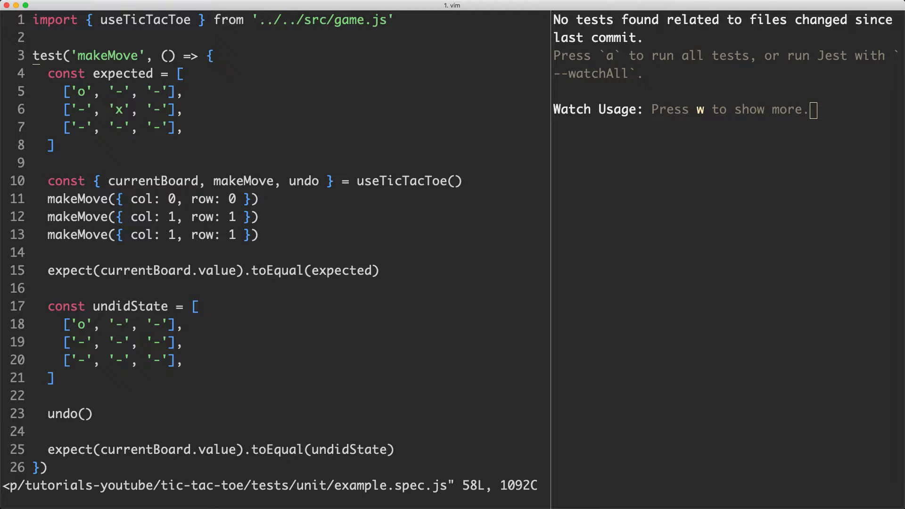
Delete the currentBoard, undo and redo tests and start adding an initial board array
scroll(down, 3)
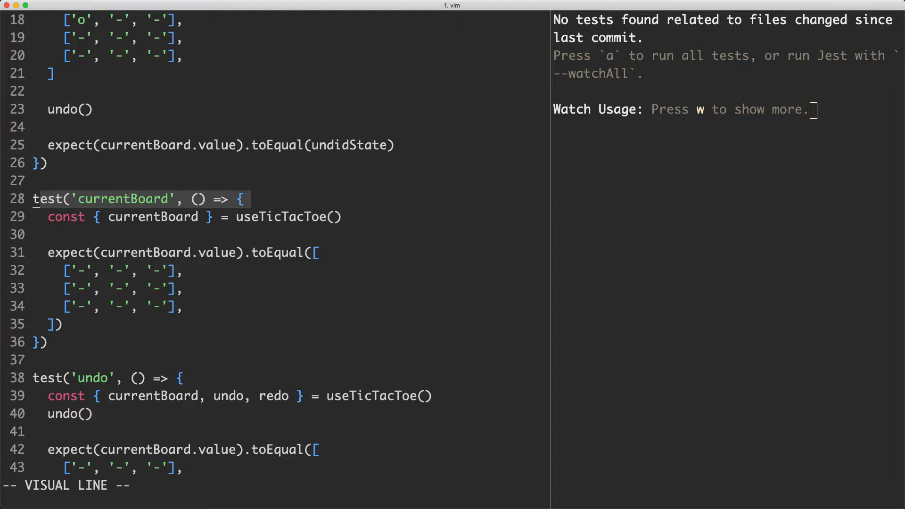
scroll(down, 3)
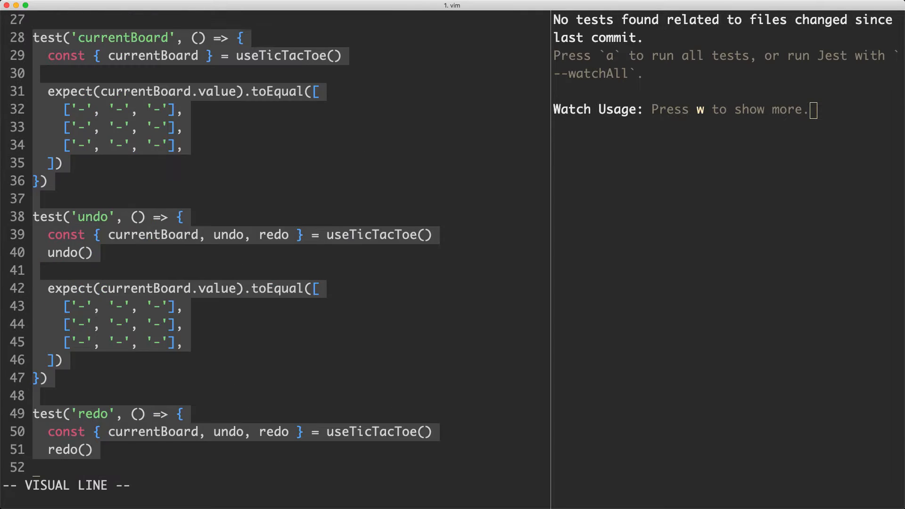
key(d)
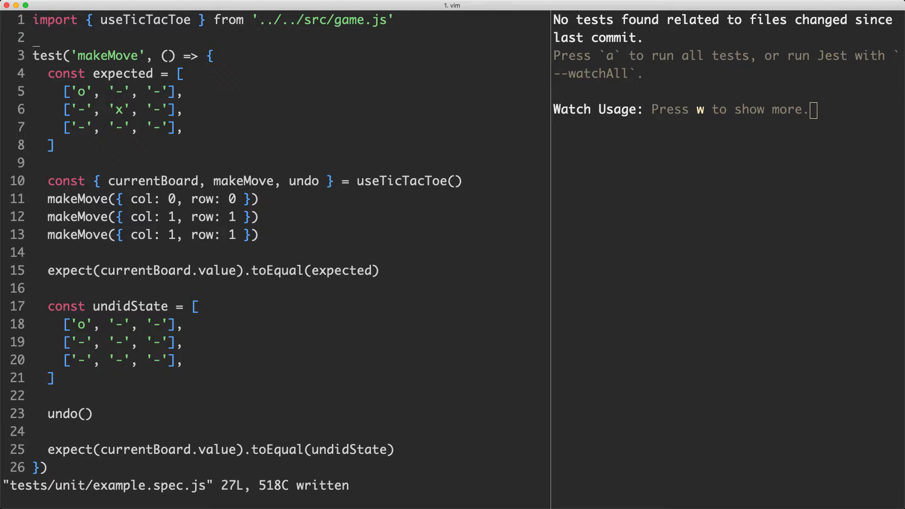
key(a)
text(initial)
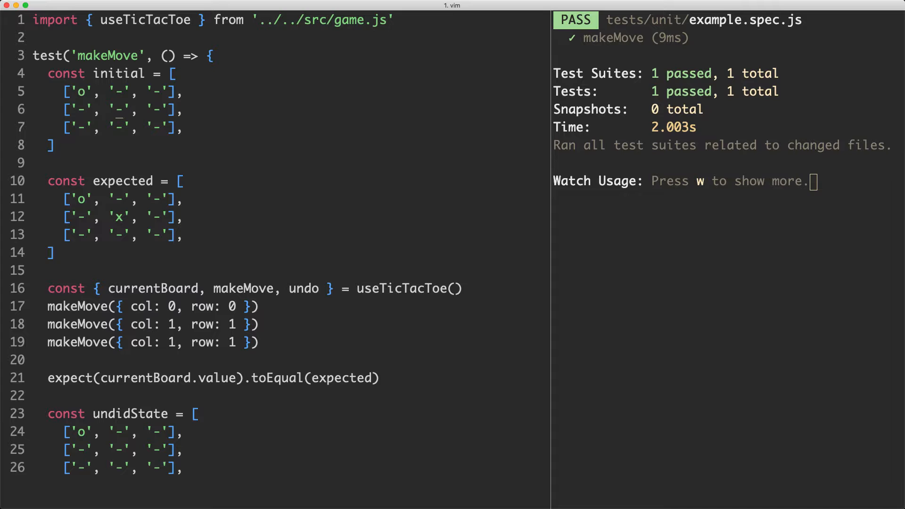
Replace the useTicTacToe line with const actual = makeMove(initial, { col: 1, row: 1, counter: 'x' })
key(V)
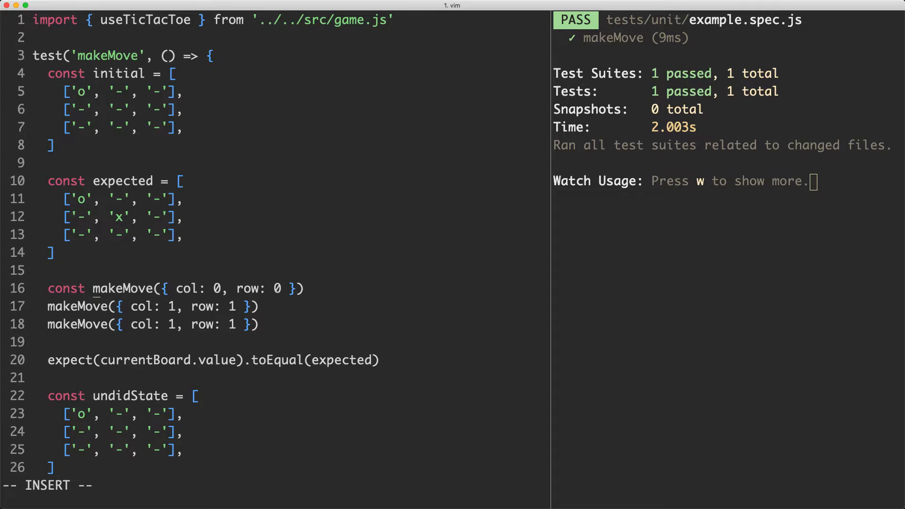
text(actual = makeMove(o)
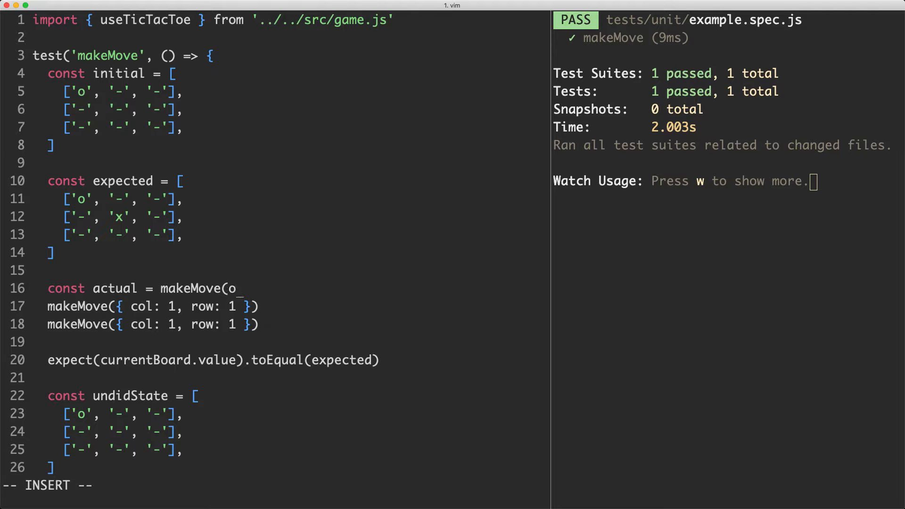
text(nitial, {)
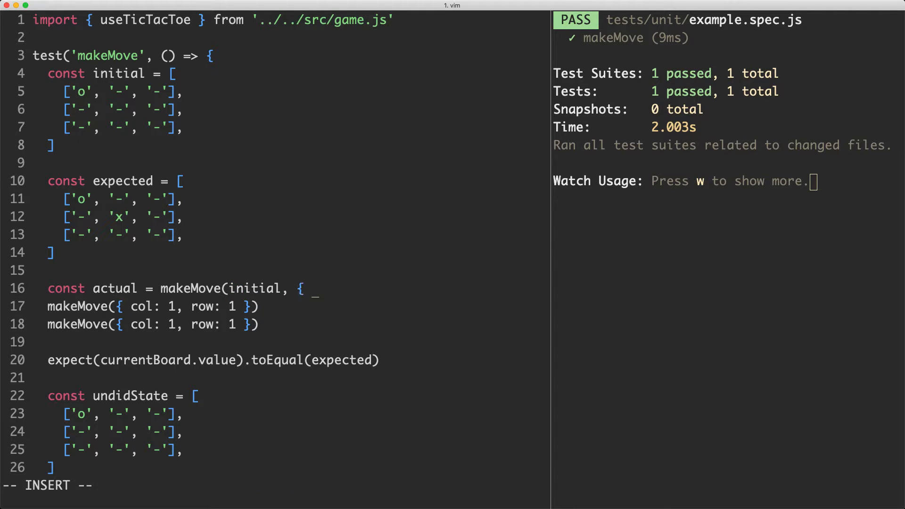
text(col: 1,)
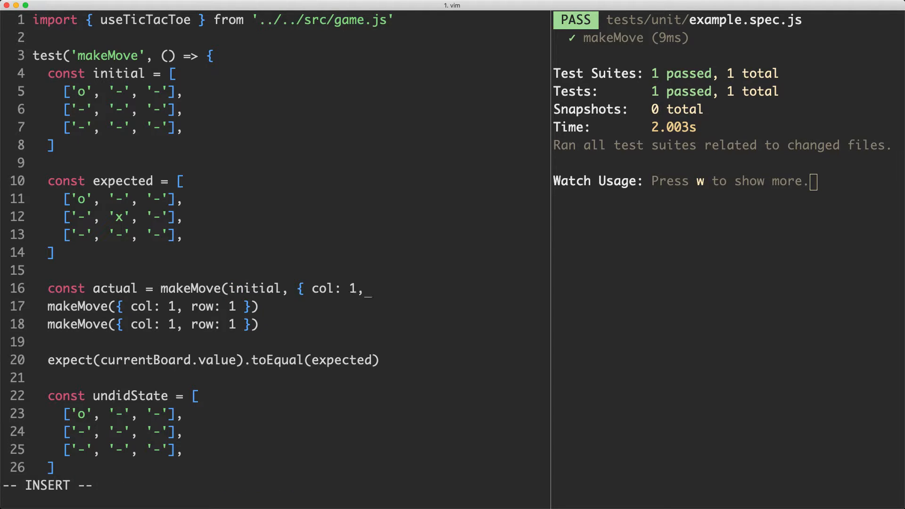
text(row: 1,)
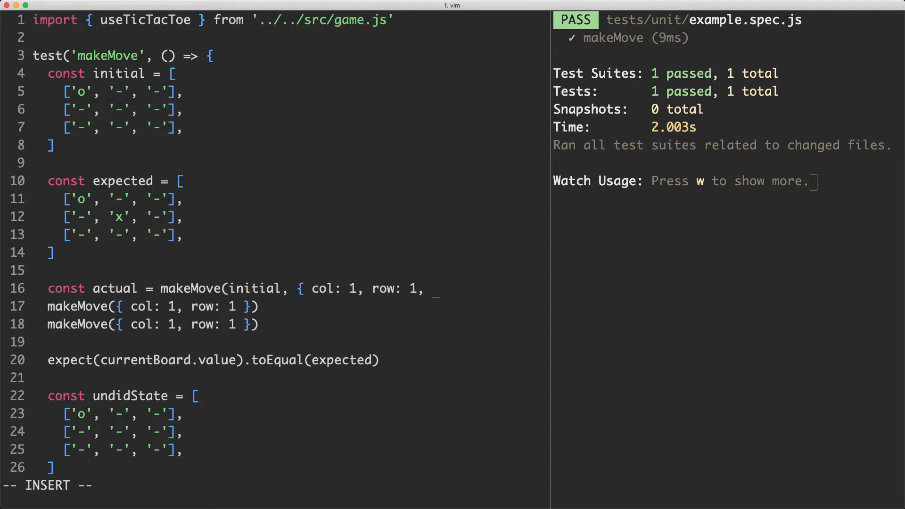
text(counter: 'x' }))
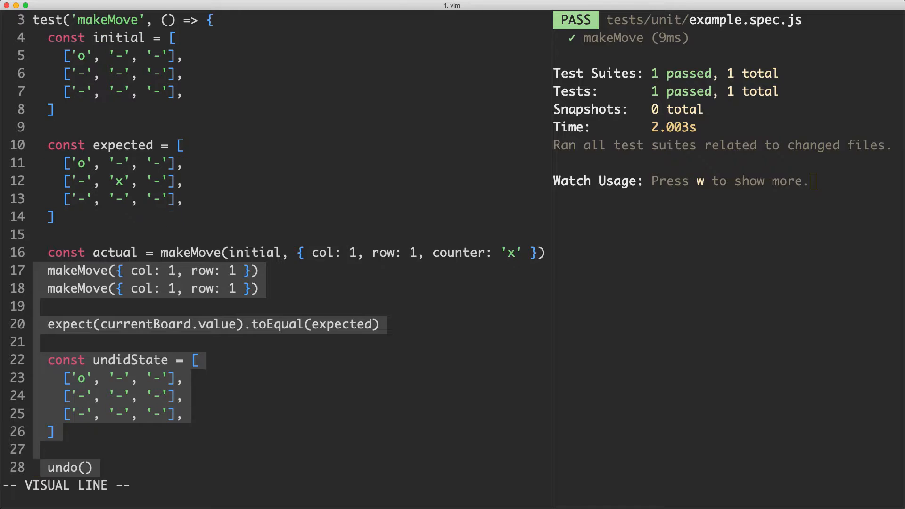
Reduce the test to expect(actual).toEqual(expected), save it, and switch to src/game.js
key(d)
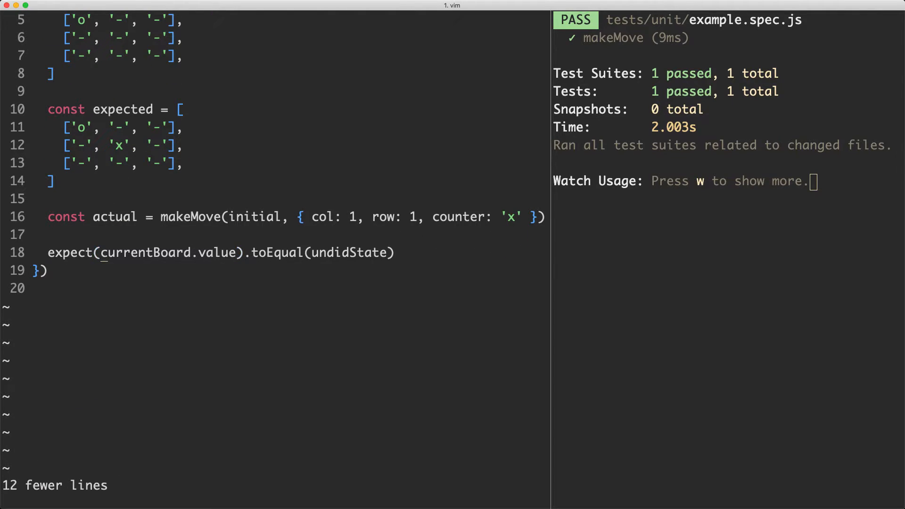
text(act)
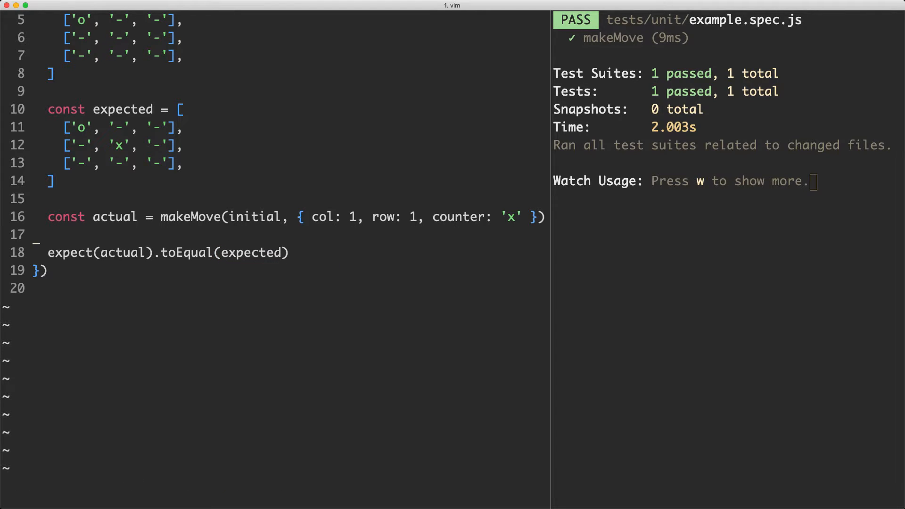
key(u)
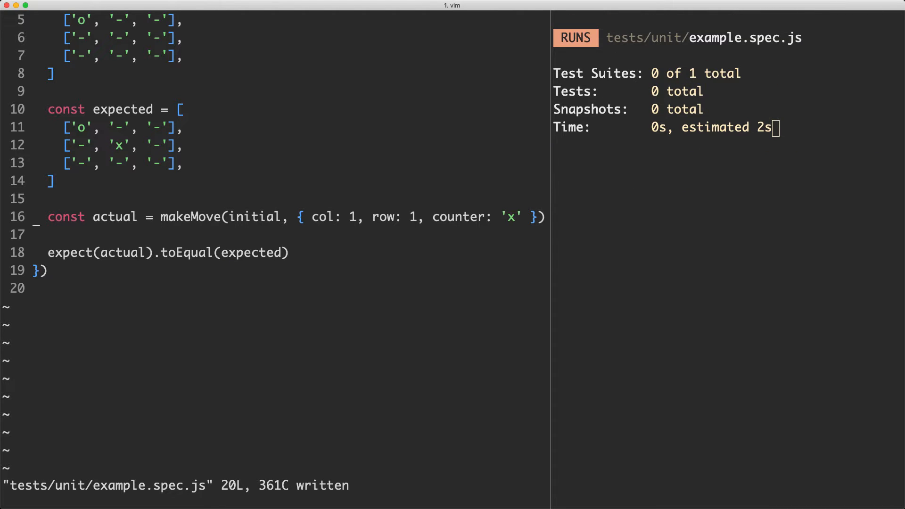
key(v)
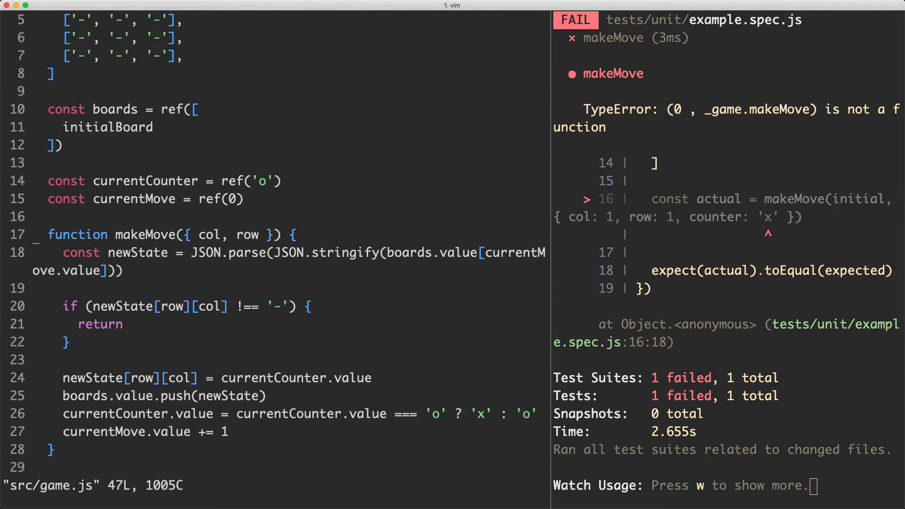
Move makeMove out as a top-level export and delete its old state-mutating body
key(V)
text(export )
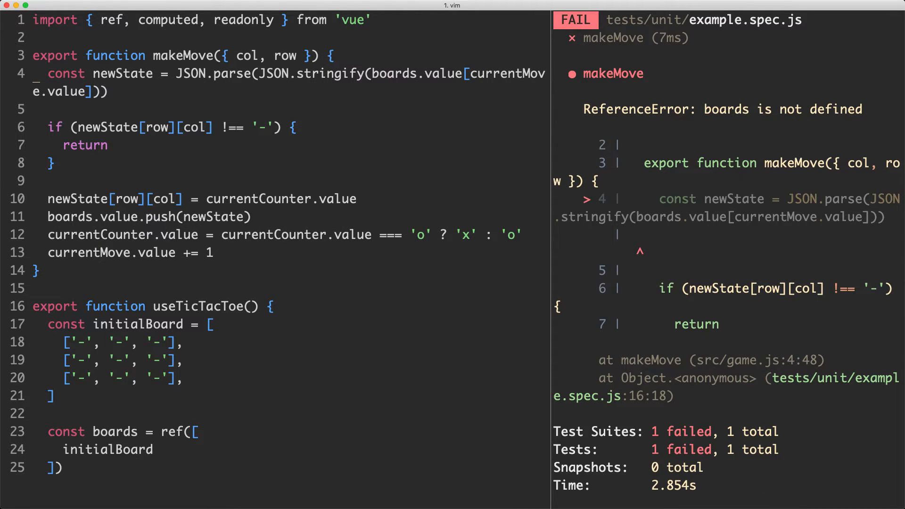
key(V)
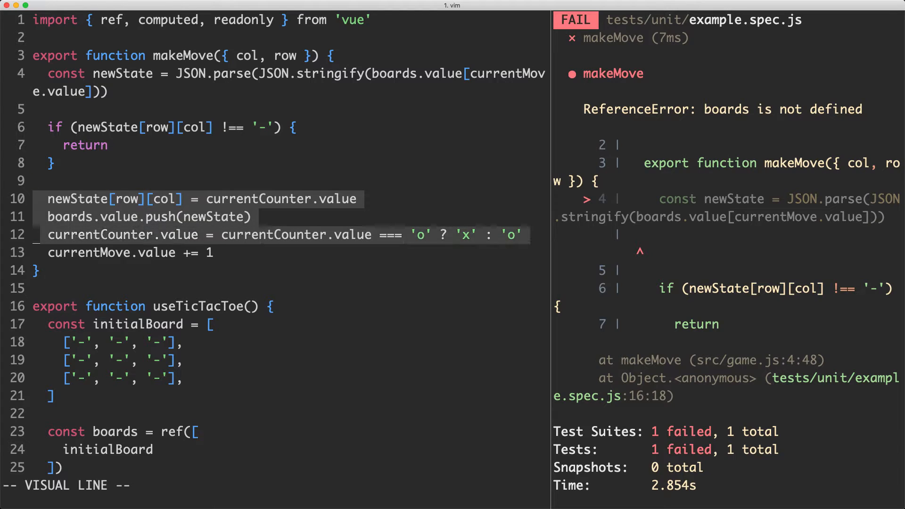
key(j)
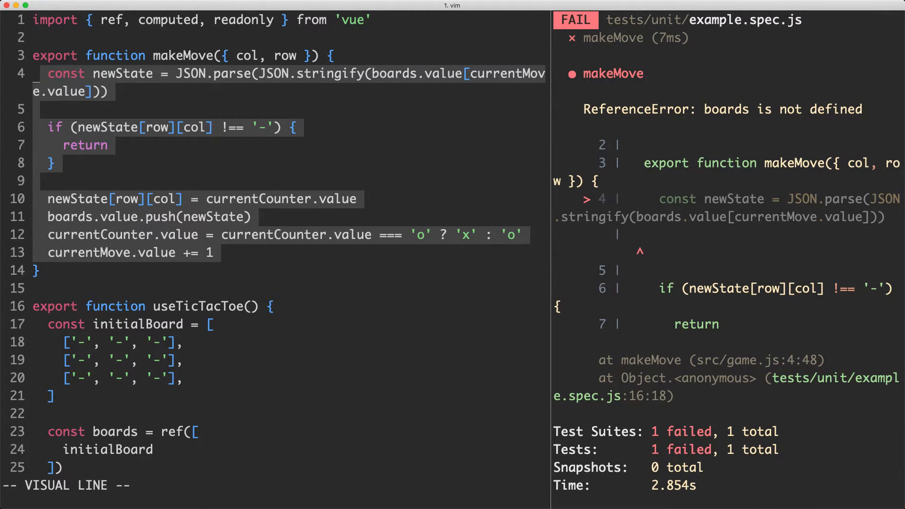
key(d)
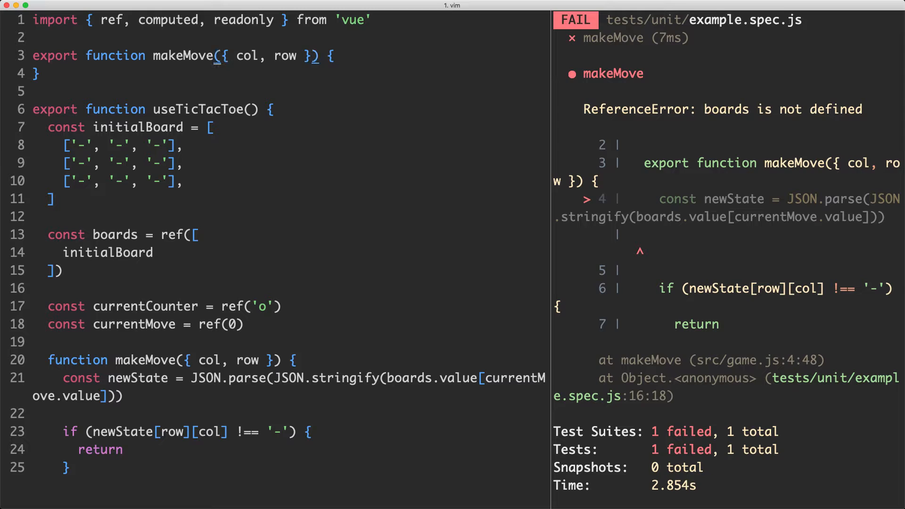
Make makeMove(current, { row, col, counter }) return current.map((theRow, rowIdx) => theRow) and save
key(i)
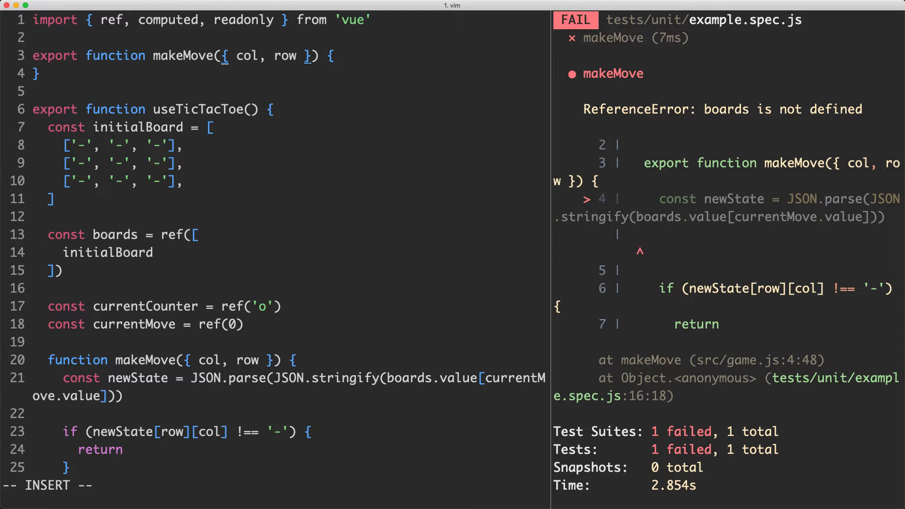
text(current,)
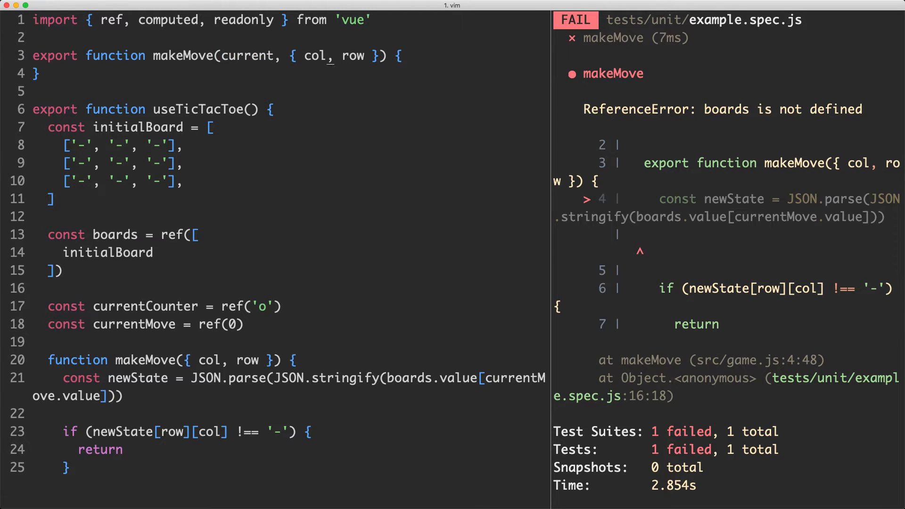
text(, counter)
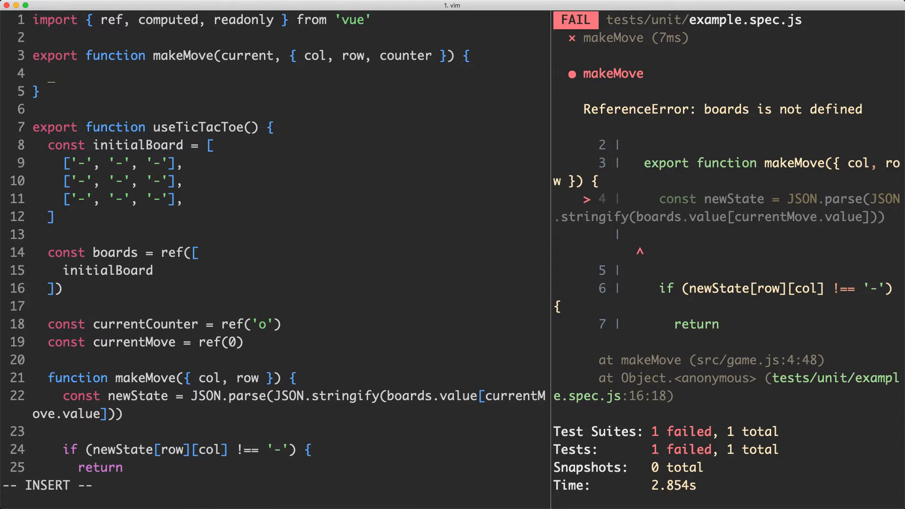
text(return cu)
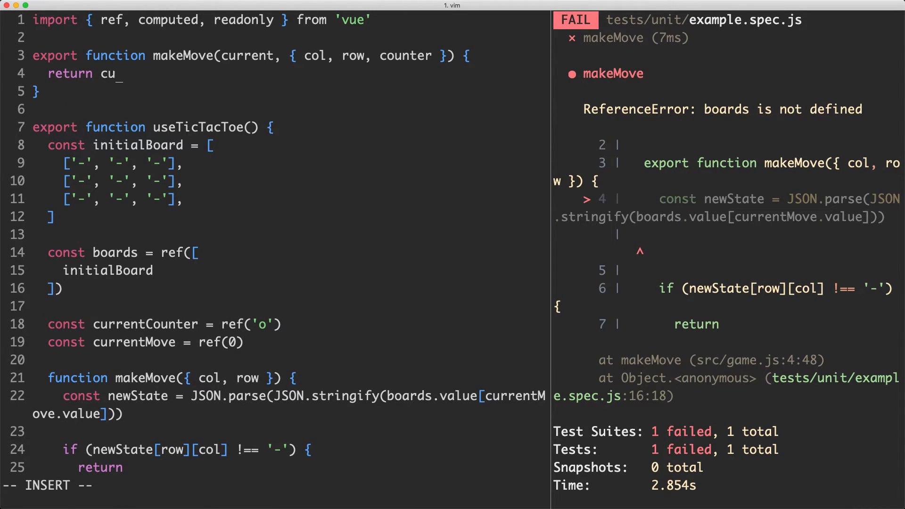
text(rrentC)
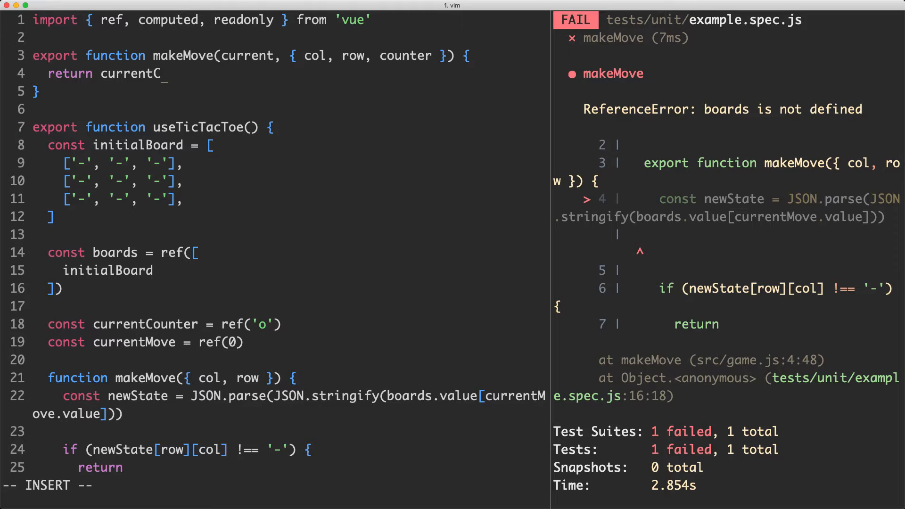
text(.map)
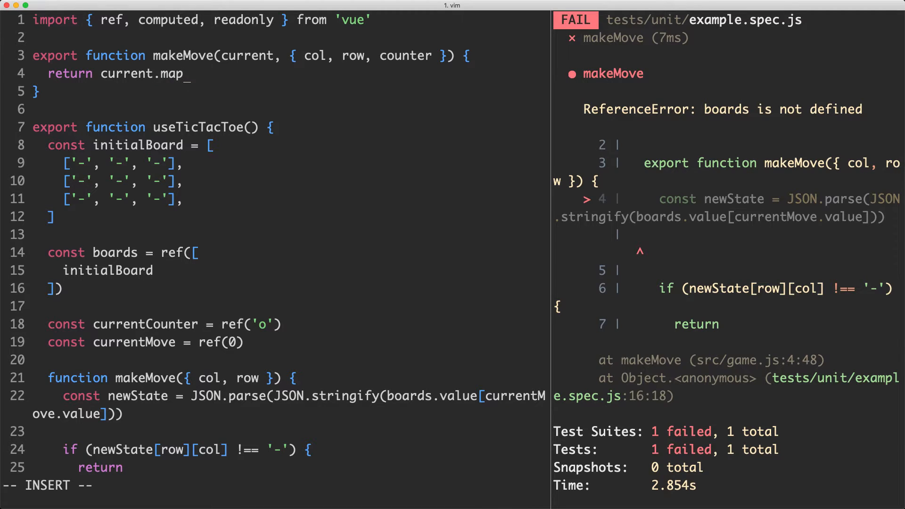
text((()
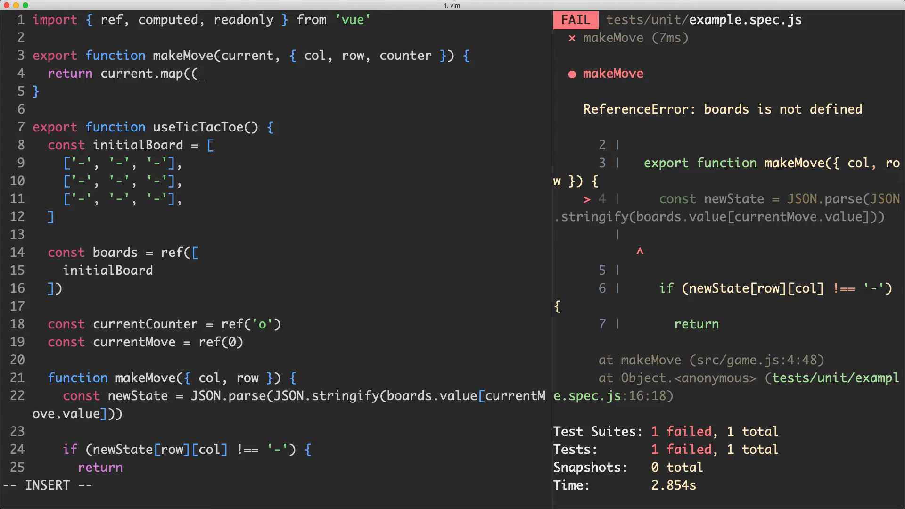
text(theRow,)
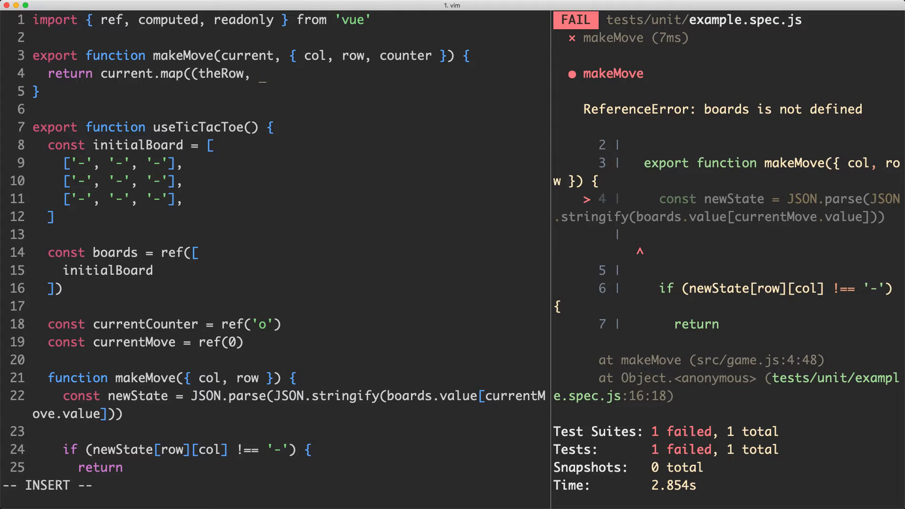
text(rowIdex)
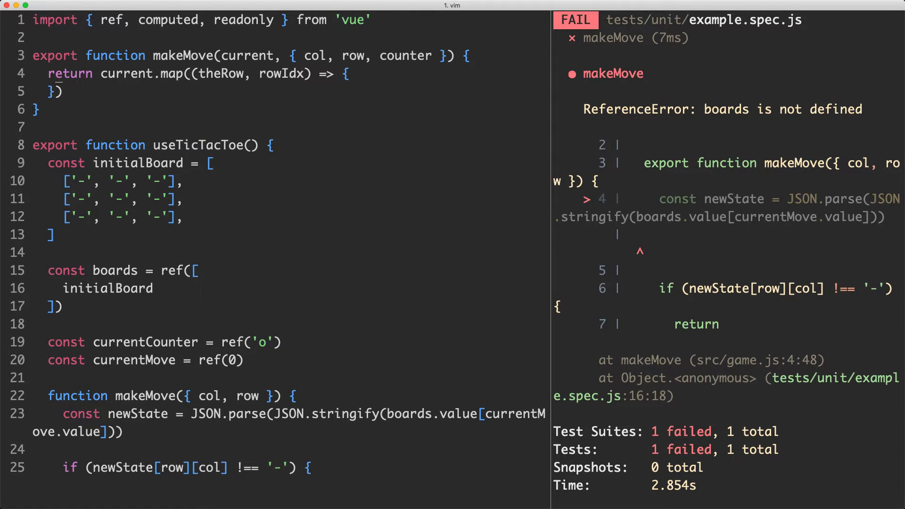
text(return theRow)
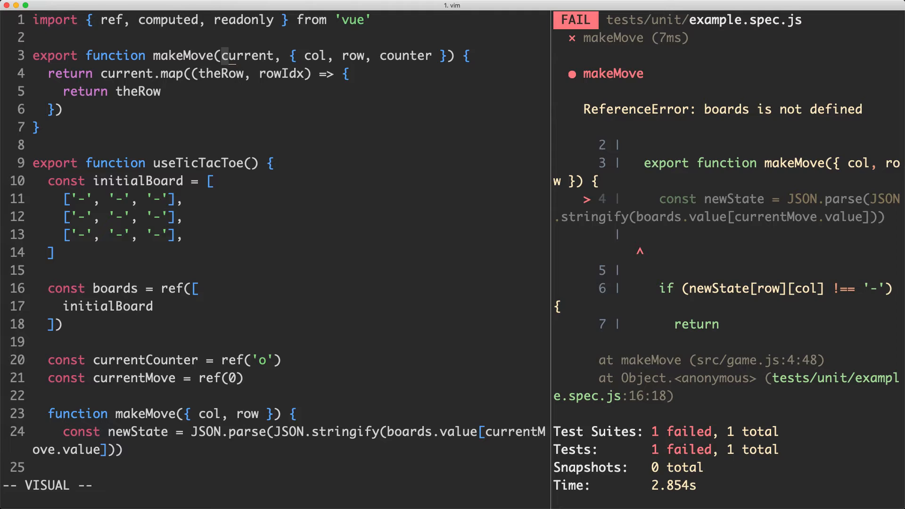
key(V)
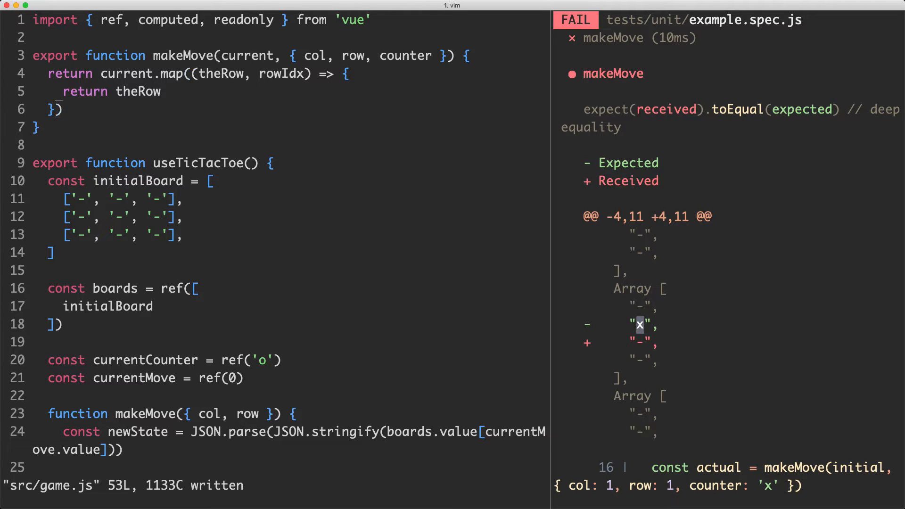
Append theRow.map((theCol, colIdx) => { return theCol }) so every cell is returned unchanged
key(V)
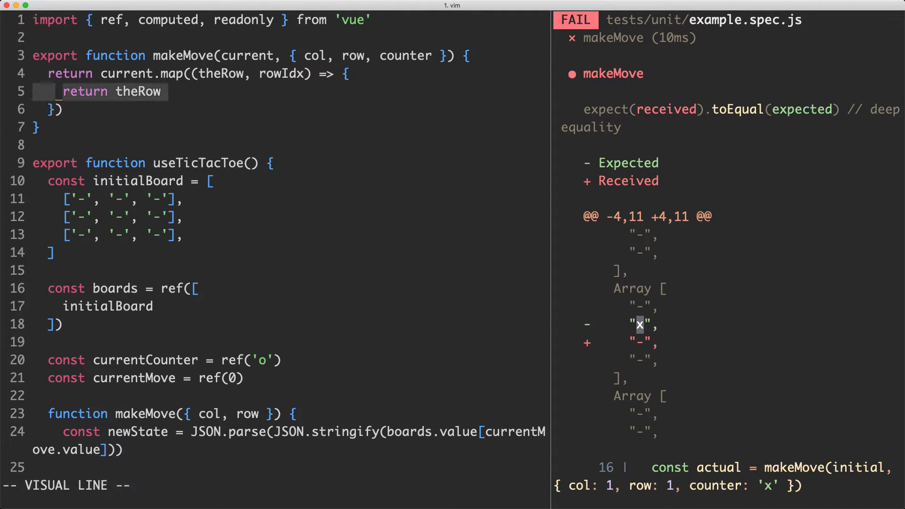
key(Escape)
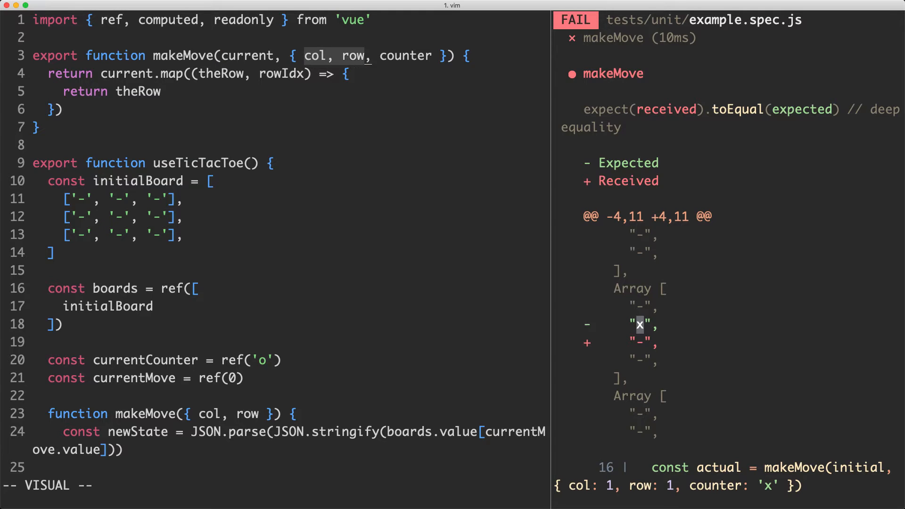
key(Escape)
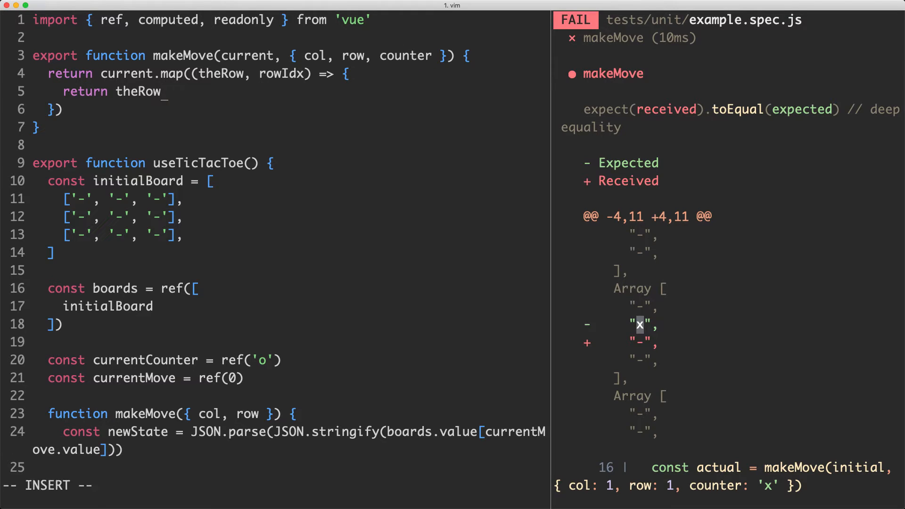
text(.map((theCol, colId)
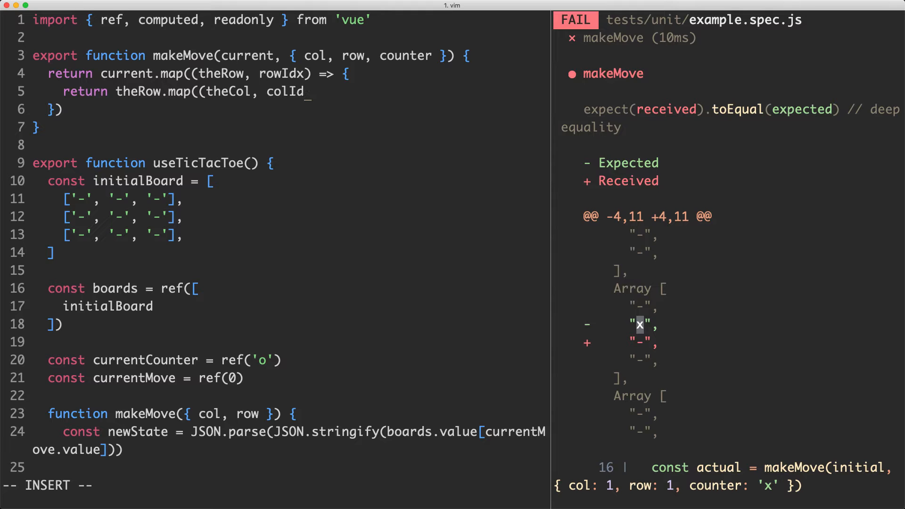
text(x) => {)
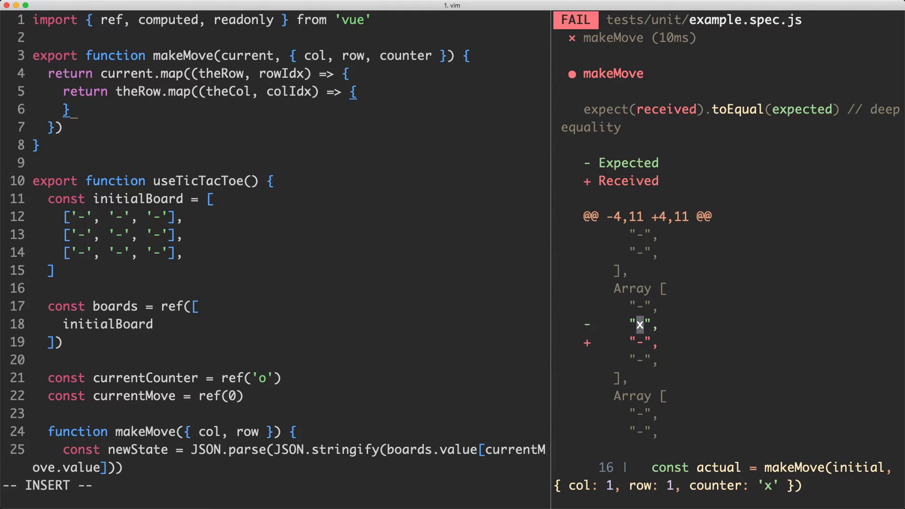
text(return theCol)
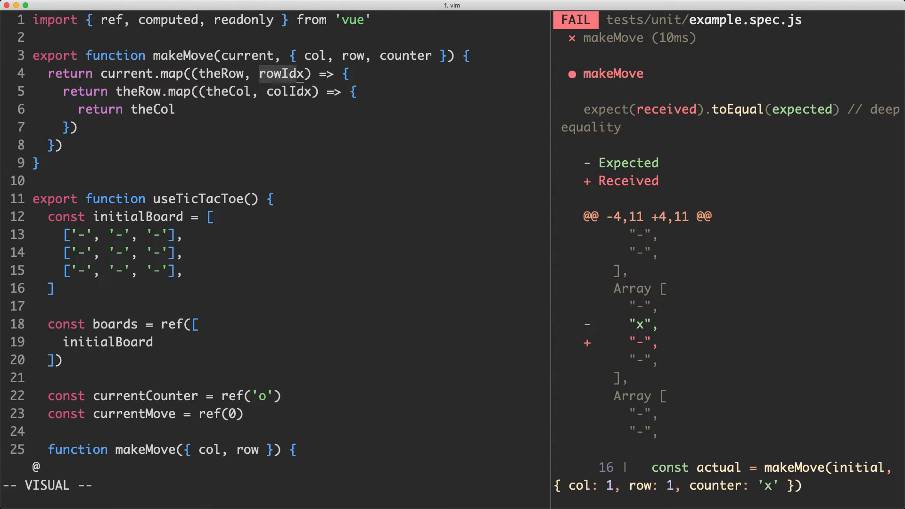
key(Escape)
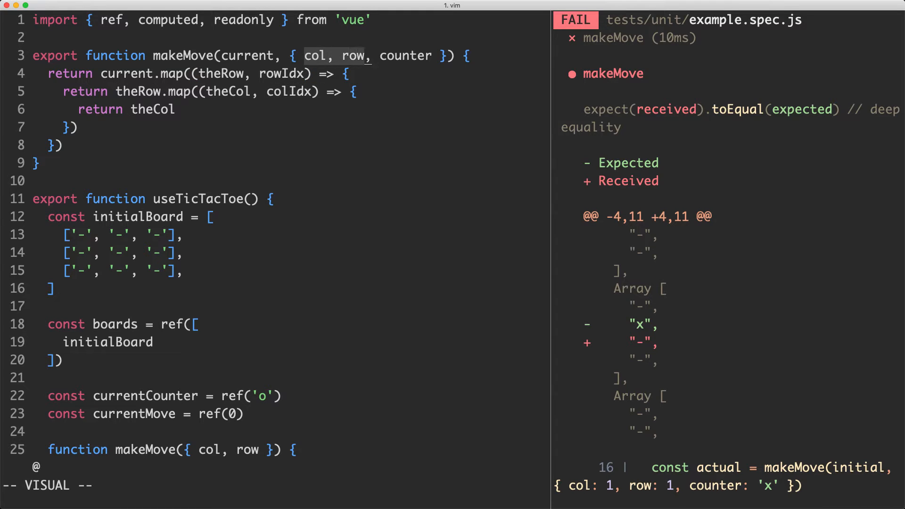
key(Escape)
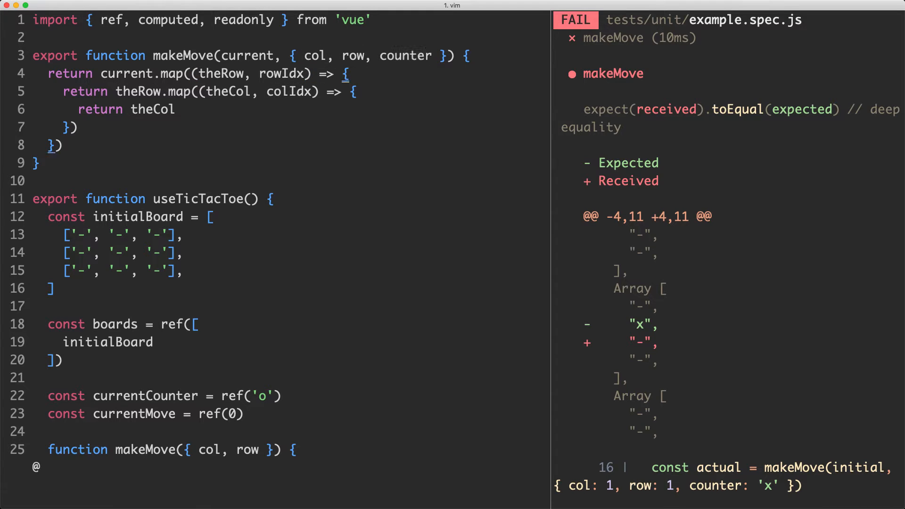
key(i)
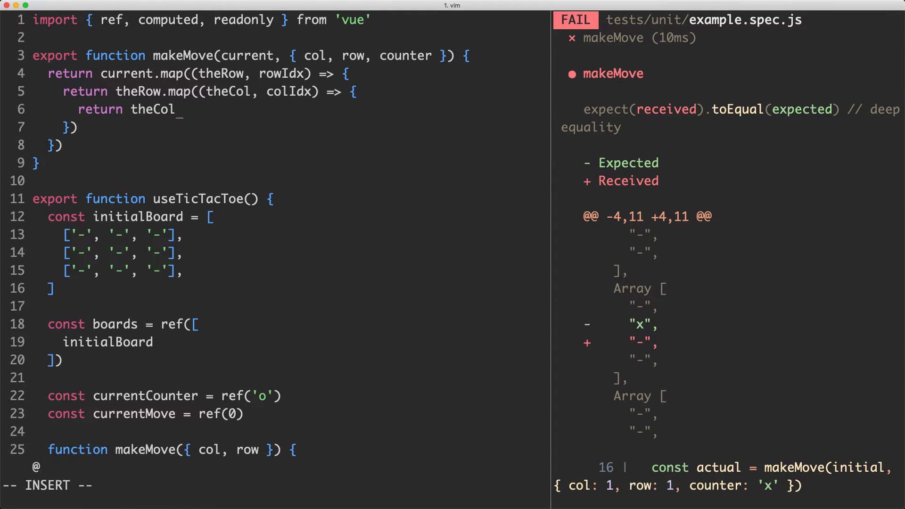
Add if (colIdx === col && rowIdx === row) { return counter } before returning theCol
text(if ()
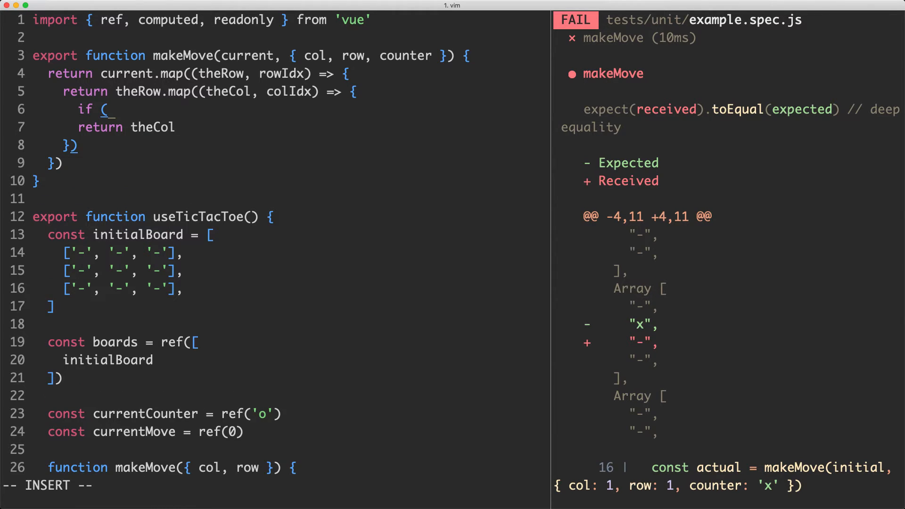
text(colI)
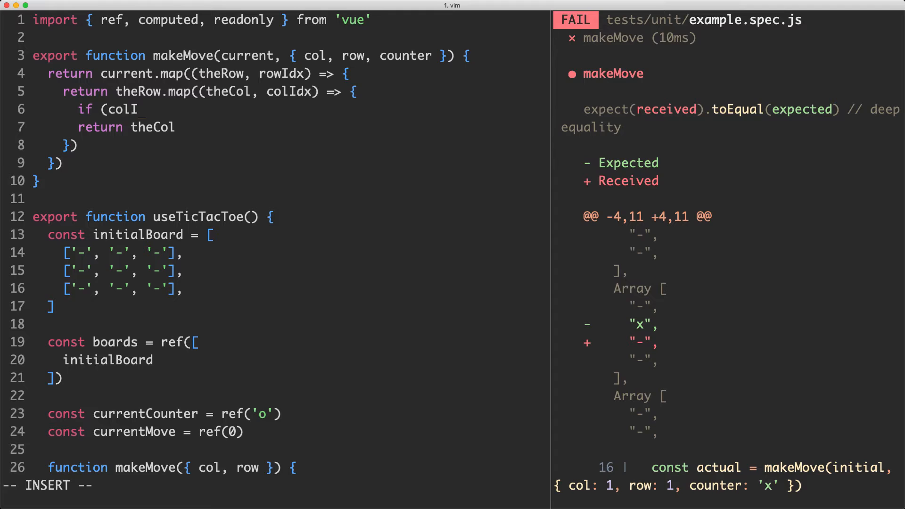
text(dx === cow)
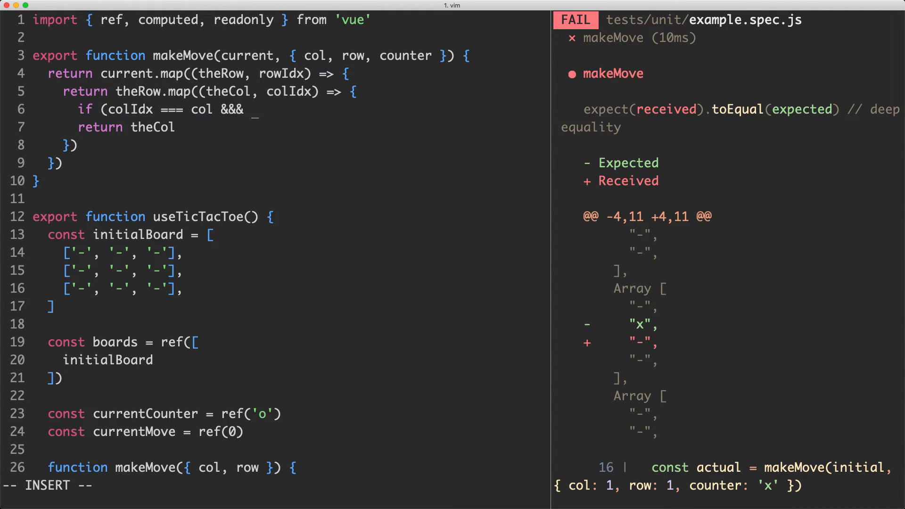
text(rowIdx === row) {)
text(reut)
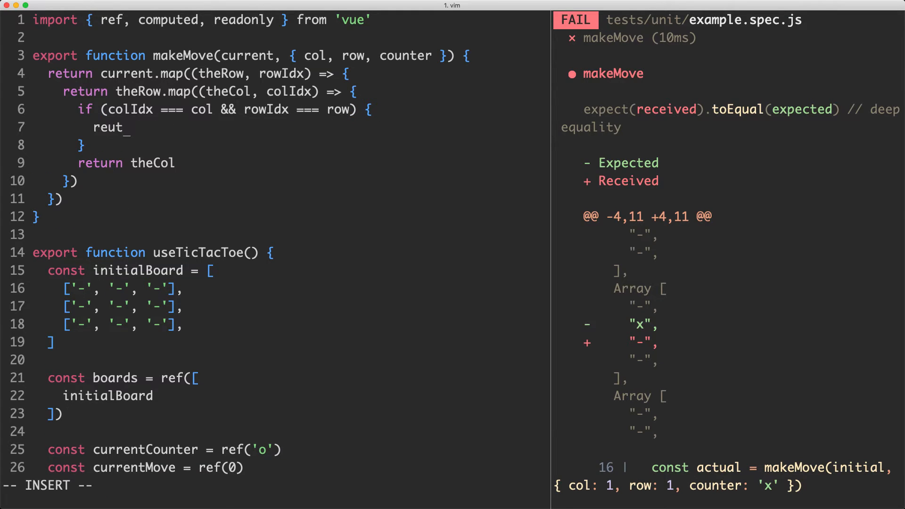
text(return col)
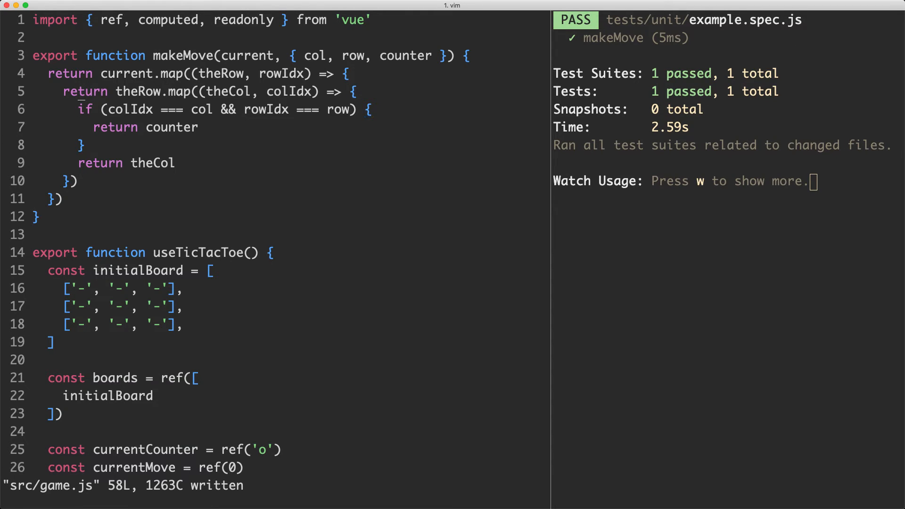
key(V)
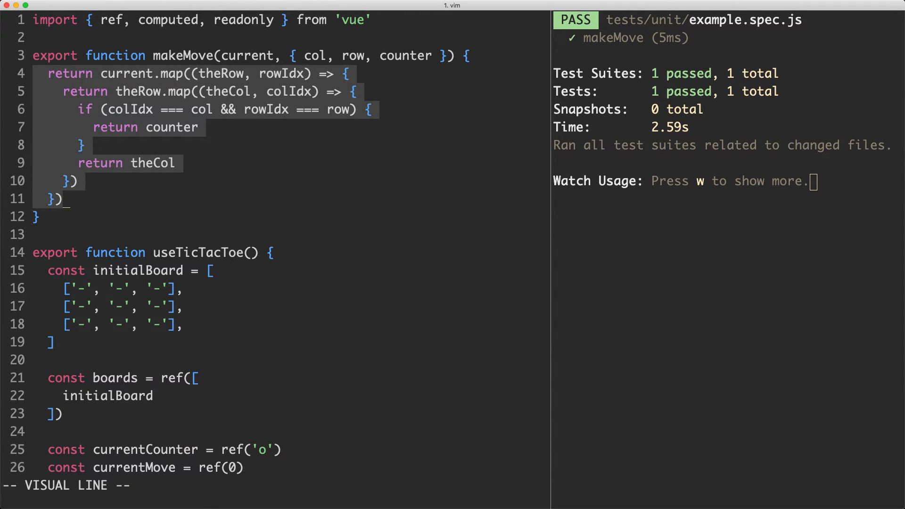
key(Escape)
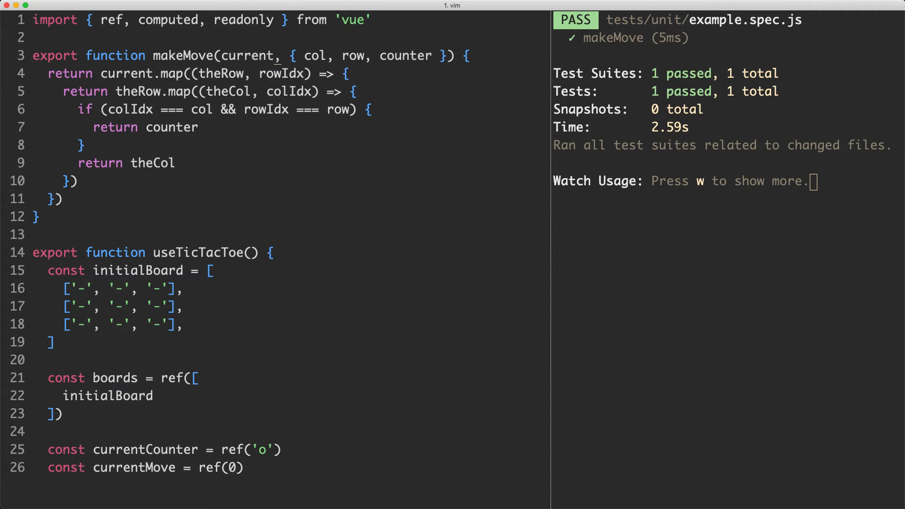
key(V)
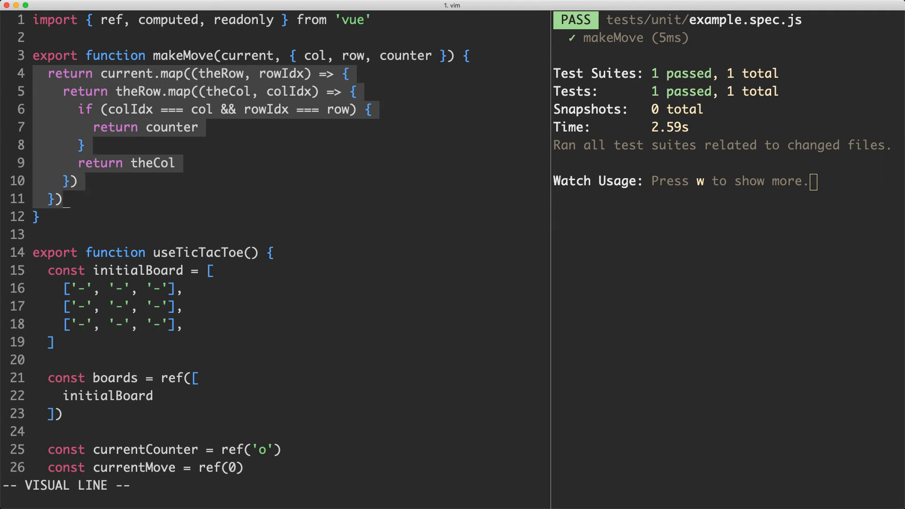
key(Escape)
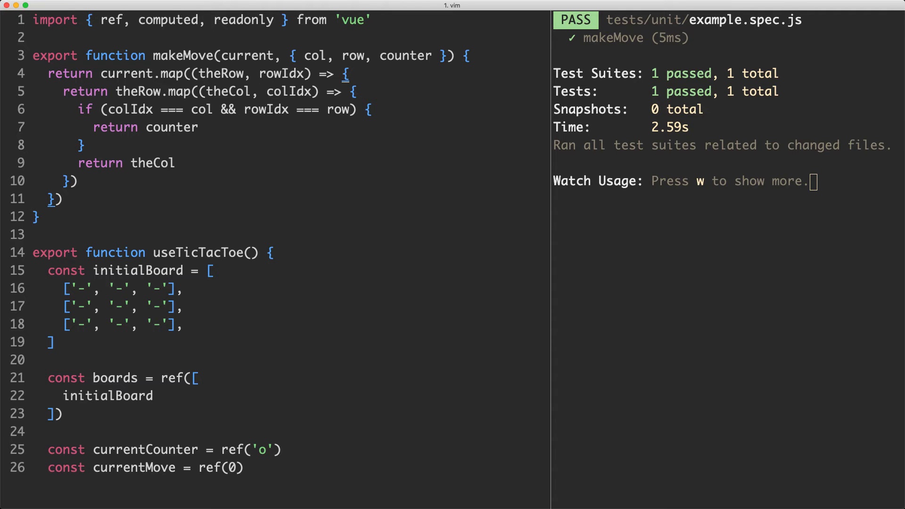
Replace the if block with a ternary colIdx === col && rowIdx === row ? counter : theCol
key(V)
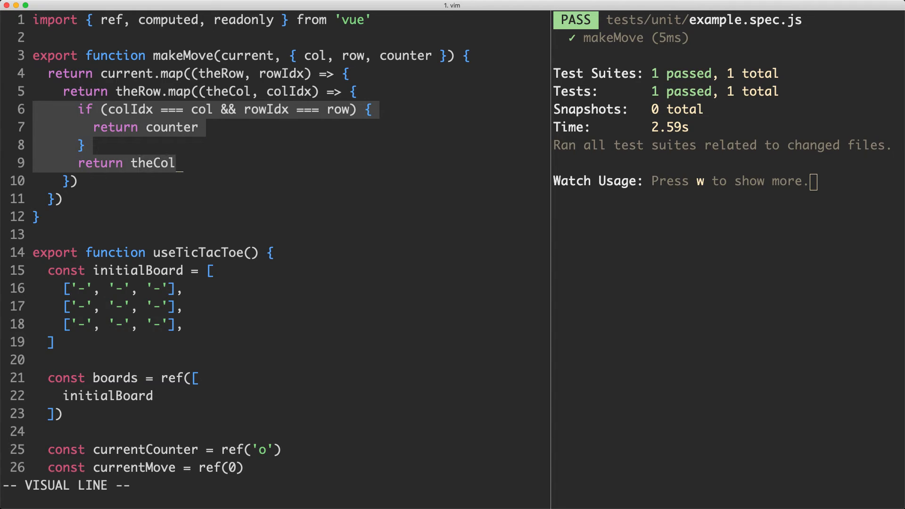
key(Escape)
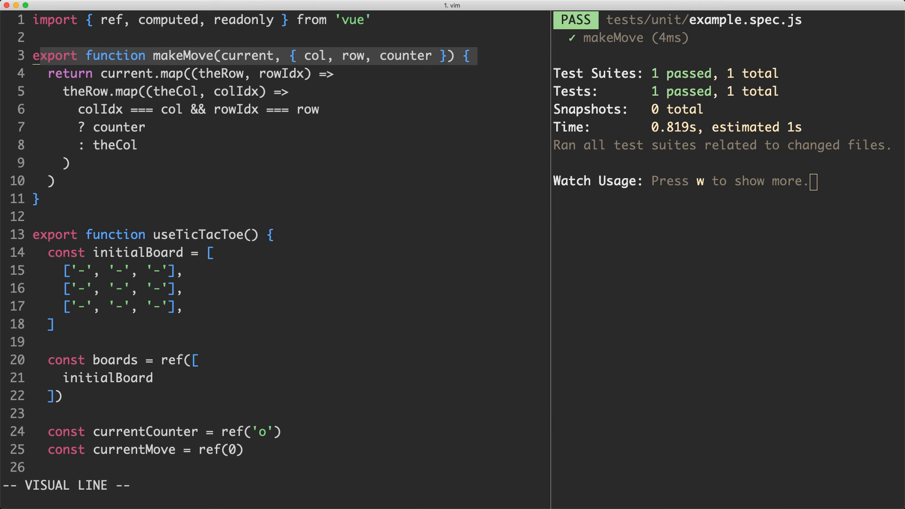
key(Escape)
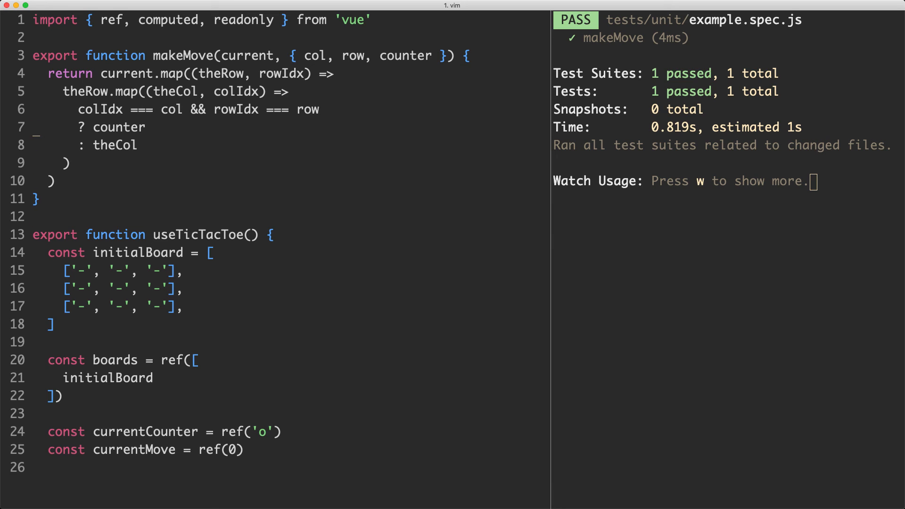
key(V)
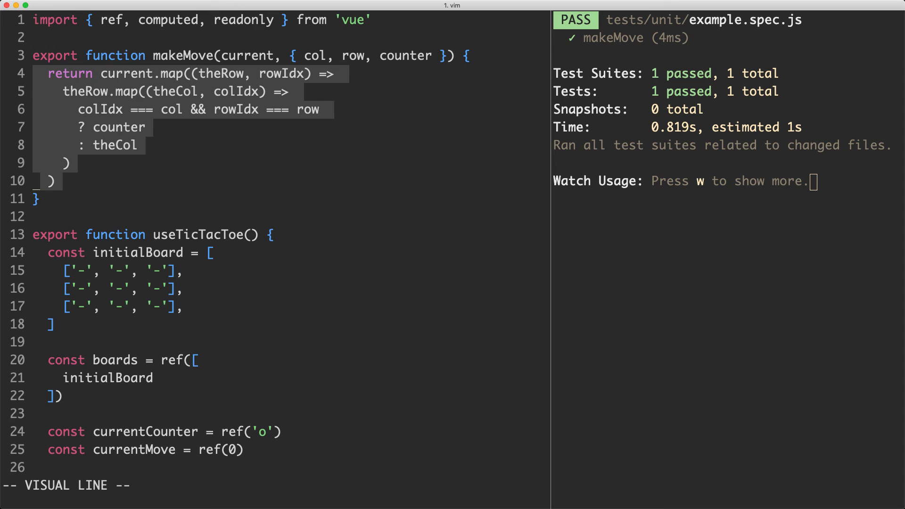
key(Escape)
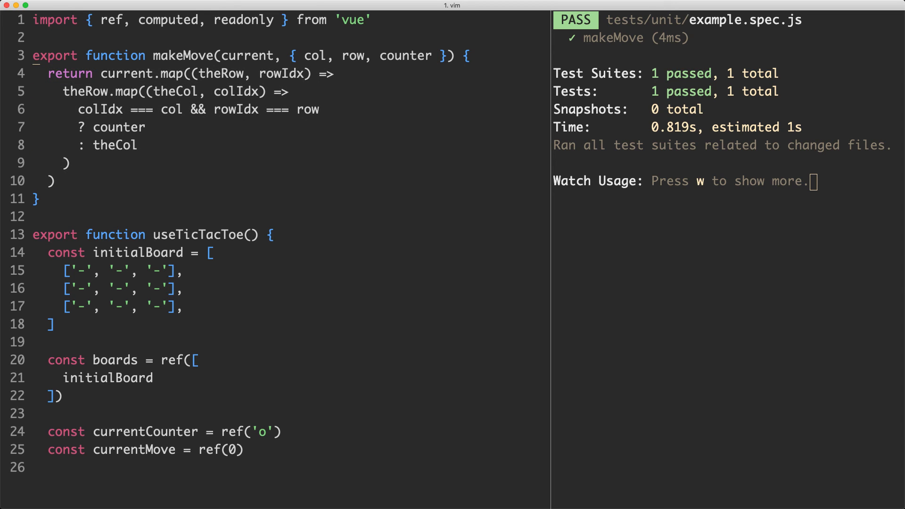